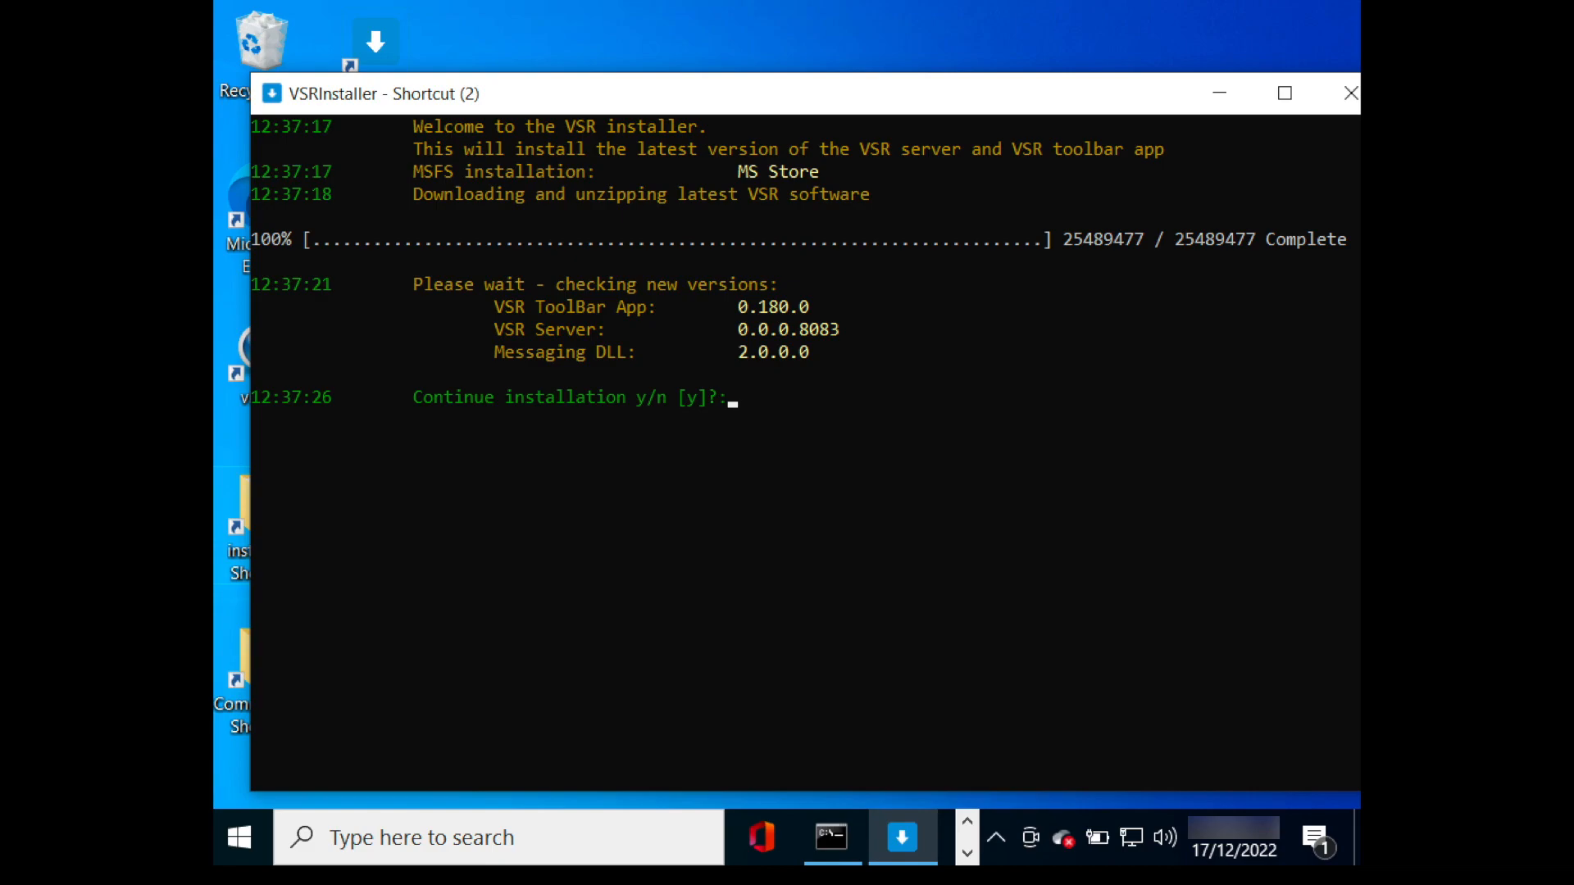
Step: Answer y to continue installing the listed VSR toolbar, server and messaging DLL versions
type("y")
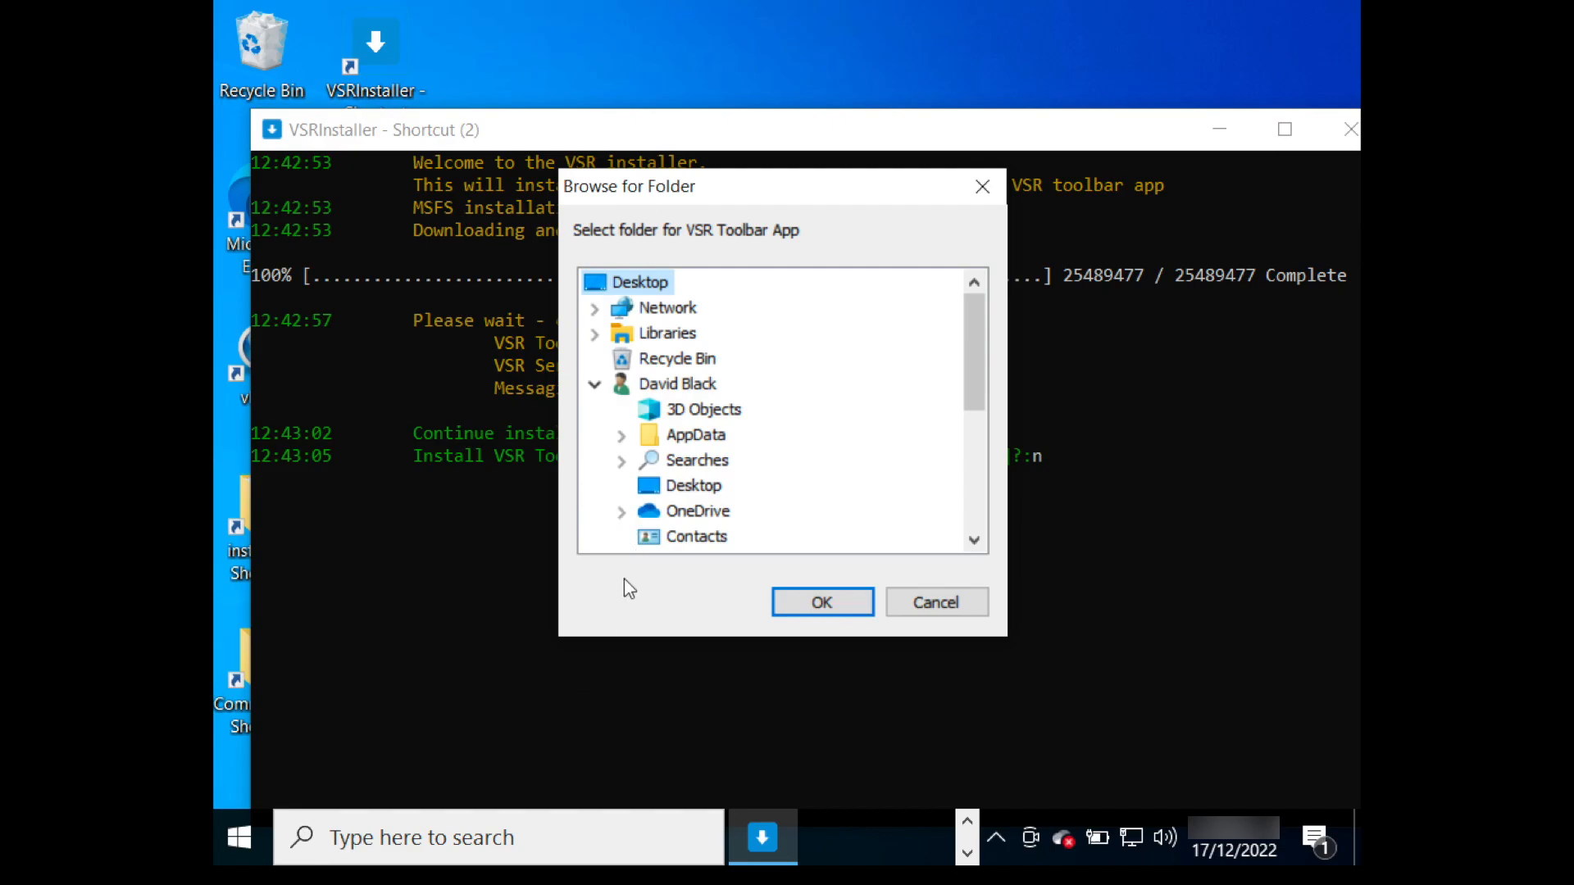
Step: Browse the folder tree for a custom VSR Toolbar App location
scroll("down", 3)
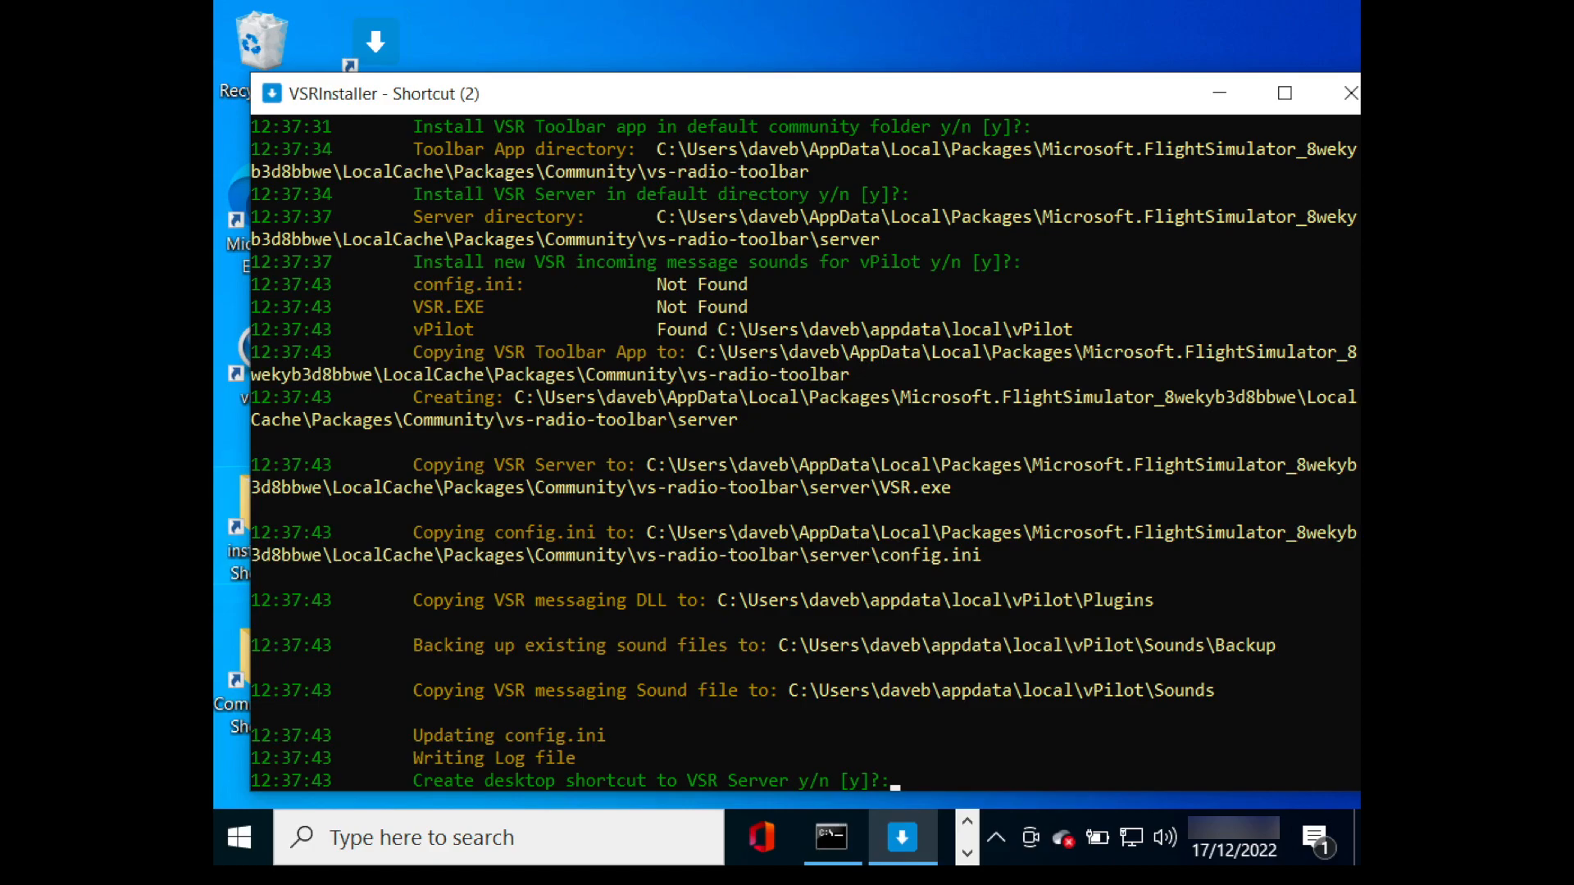
Step: Create the VSR Server desktop shortcut and agree to configure METAR key, VATSIM and SimBrief IDs
key("enter")
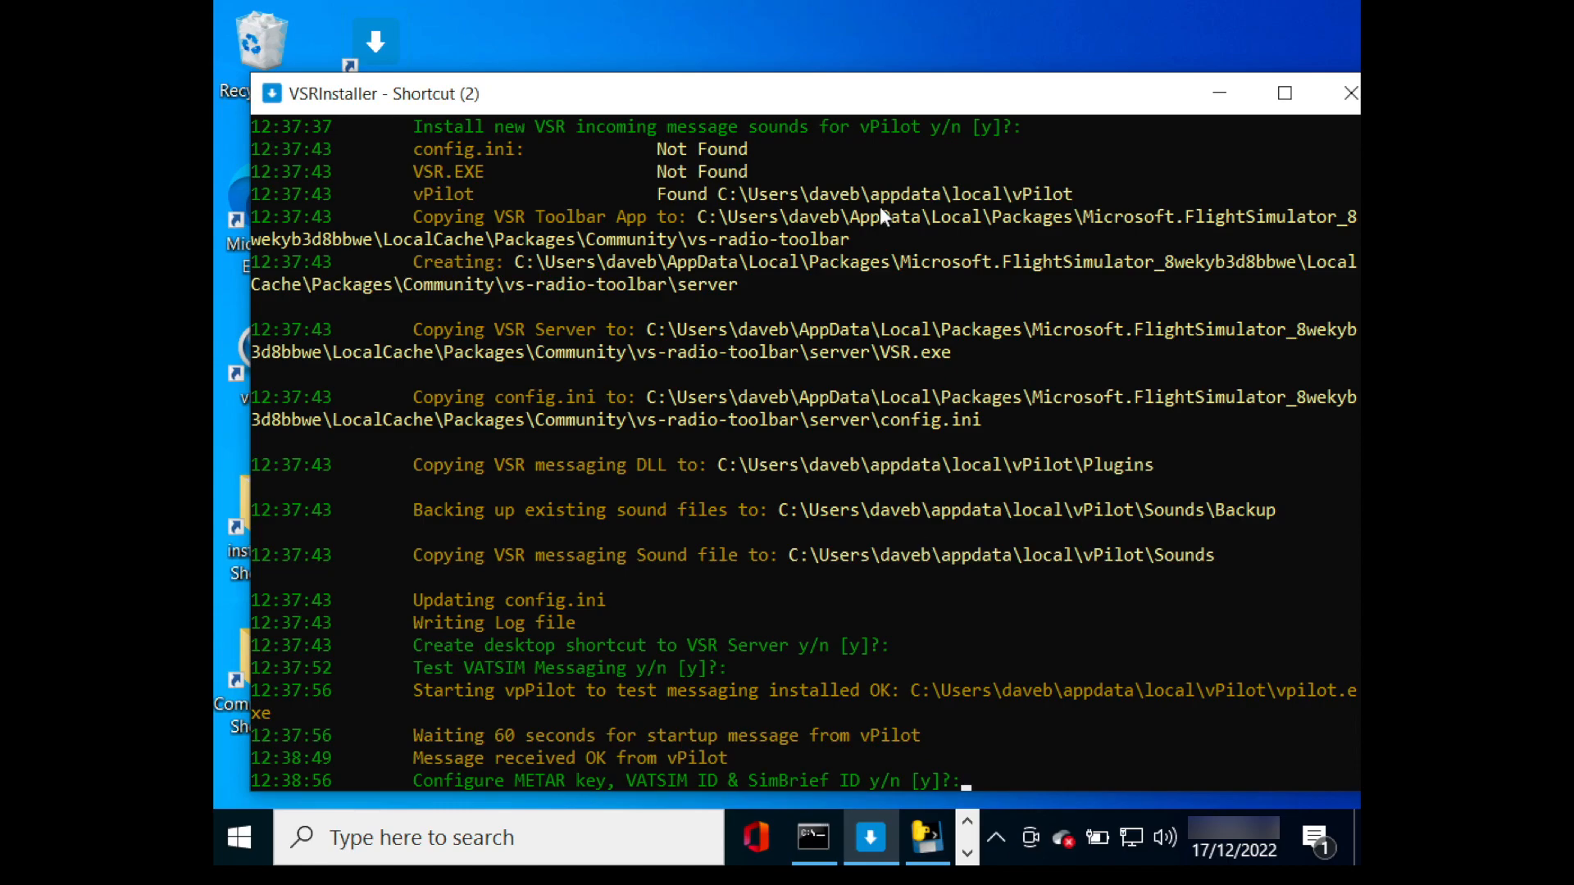
type("y")
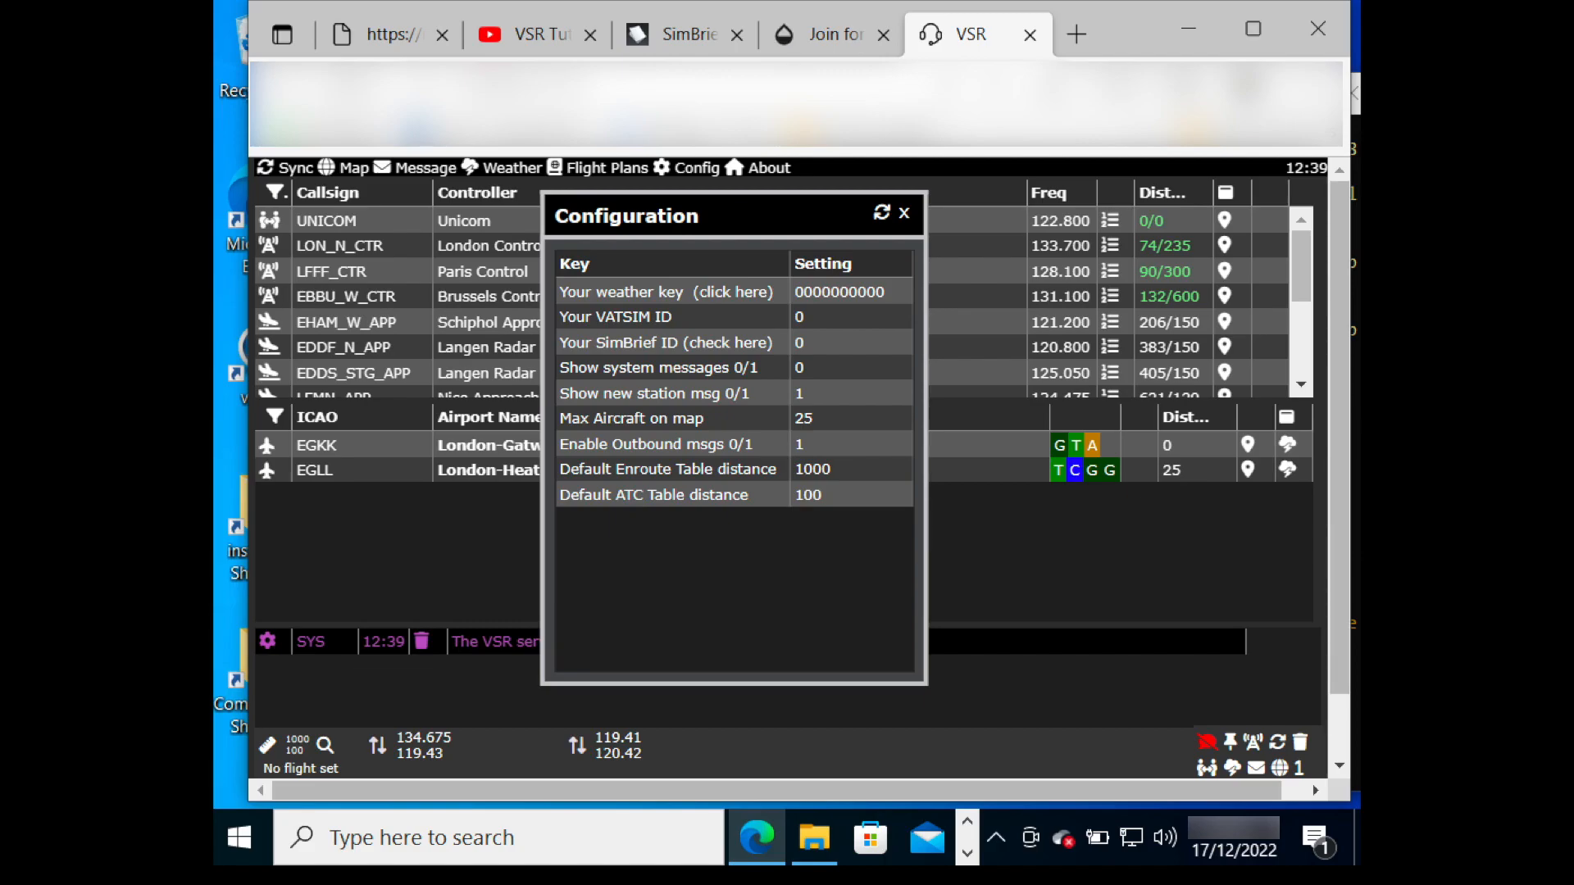
Step: View the CheckWX sign-up, SimBrief dispatch and VSR Tutorials playlist pages
left_click(826, 34)
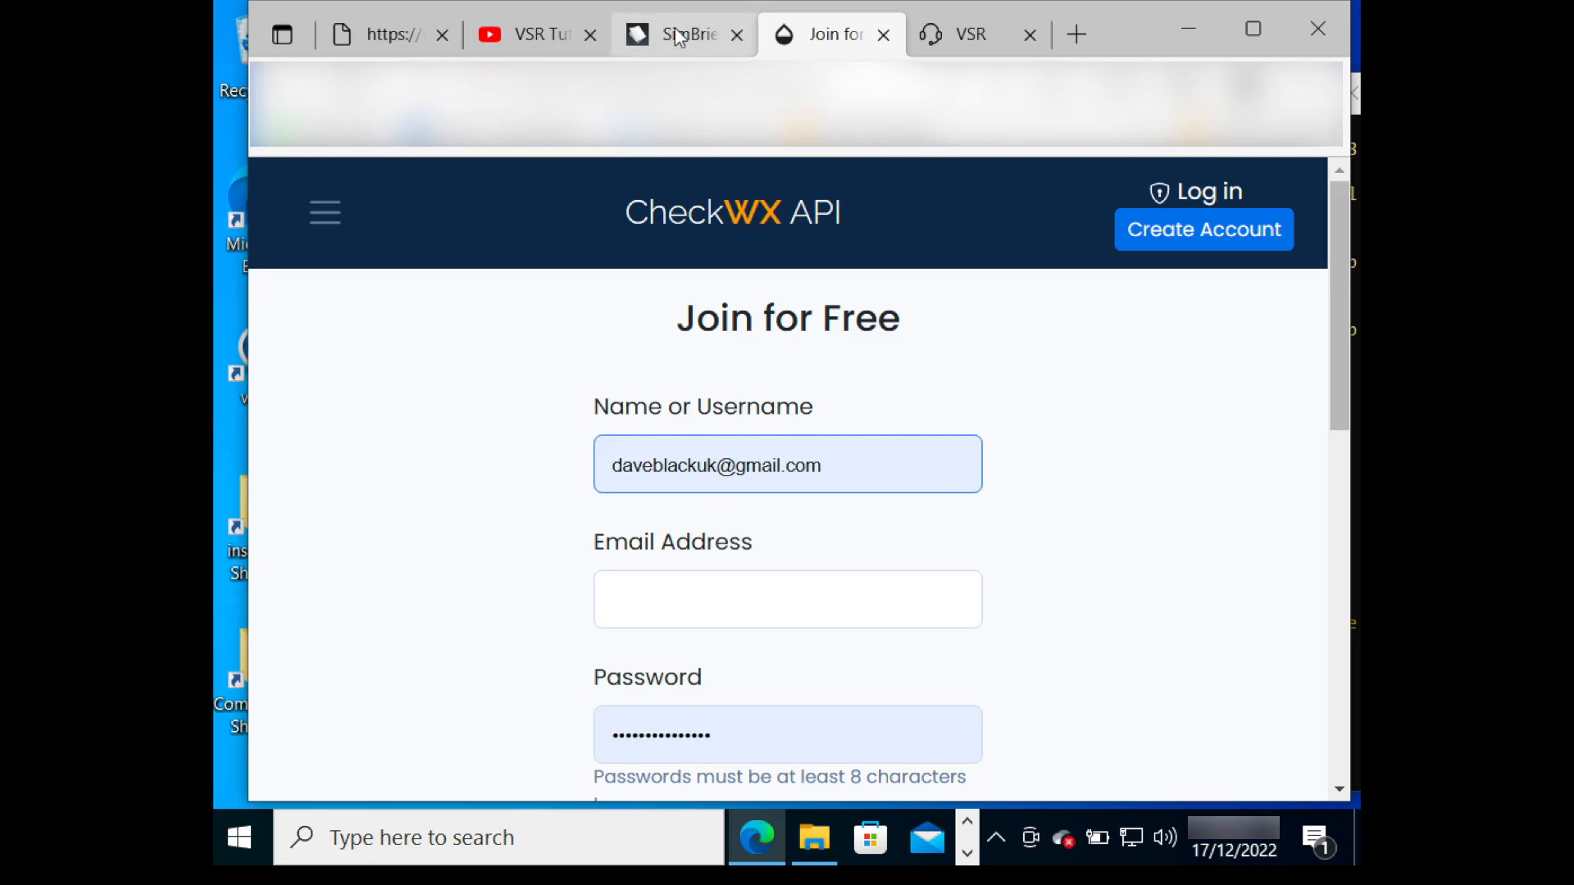
left_click(682, 34)
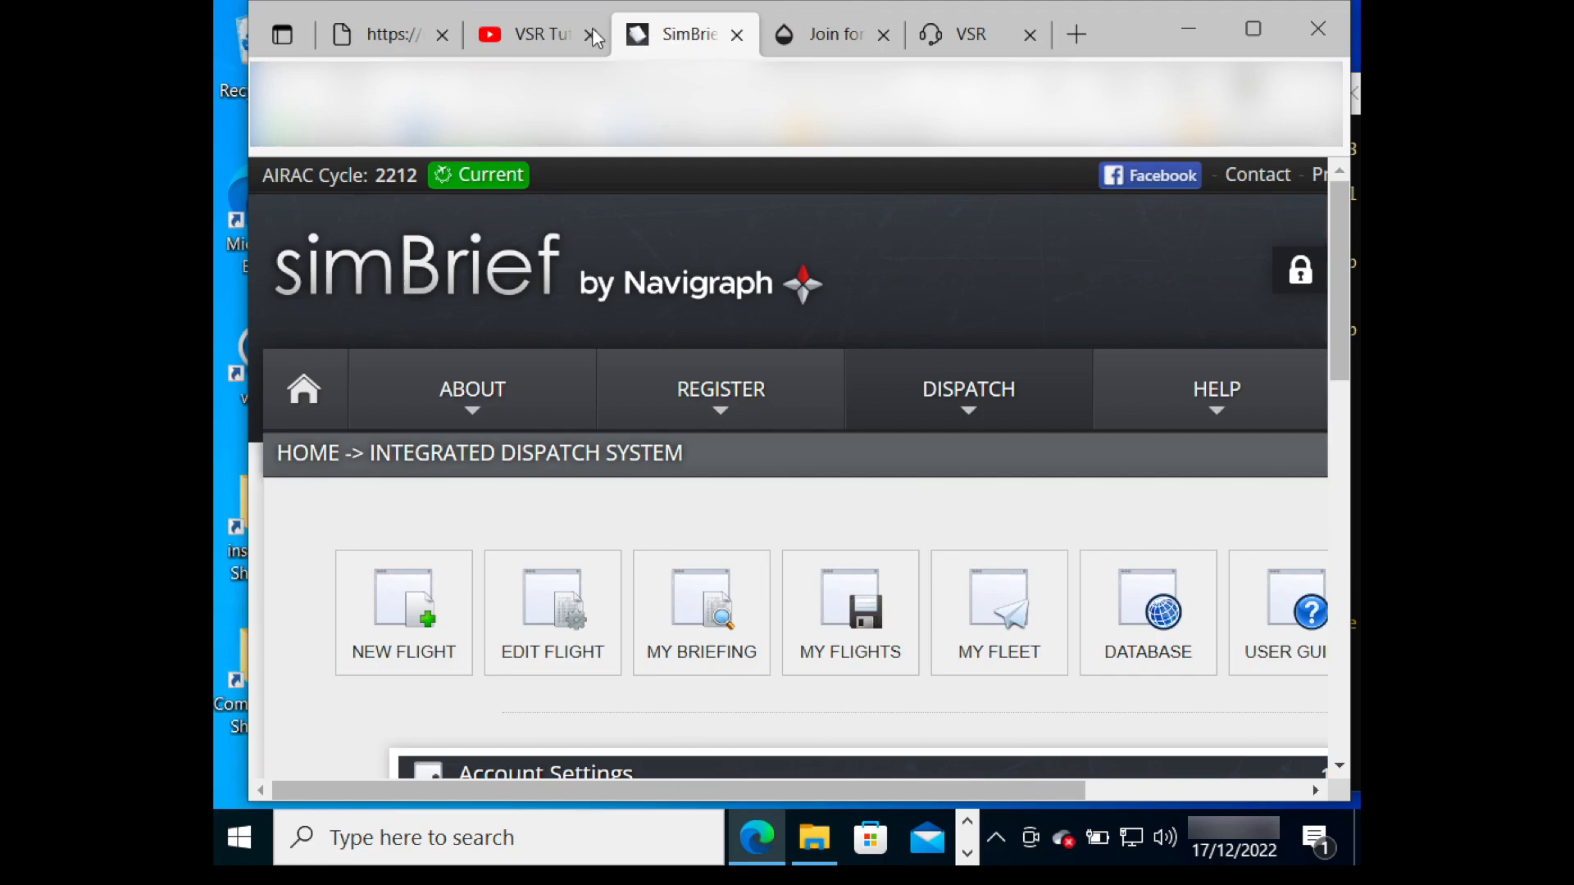
left_click(521, 34)
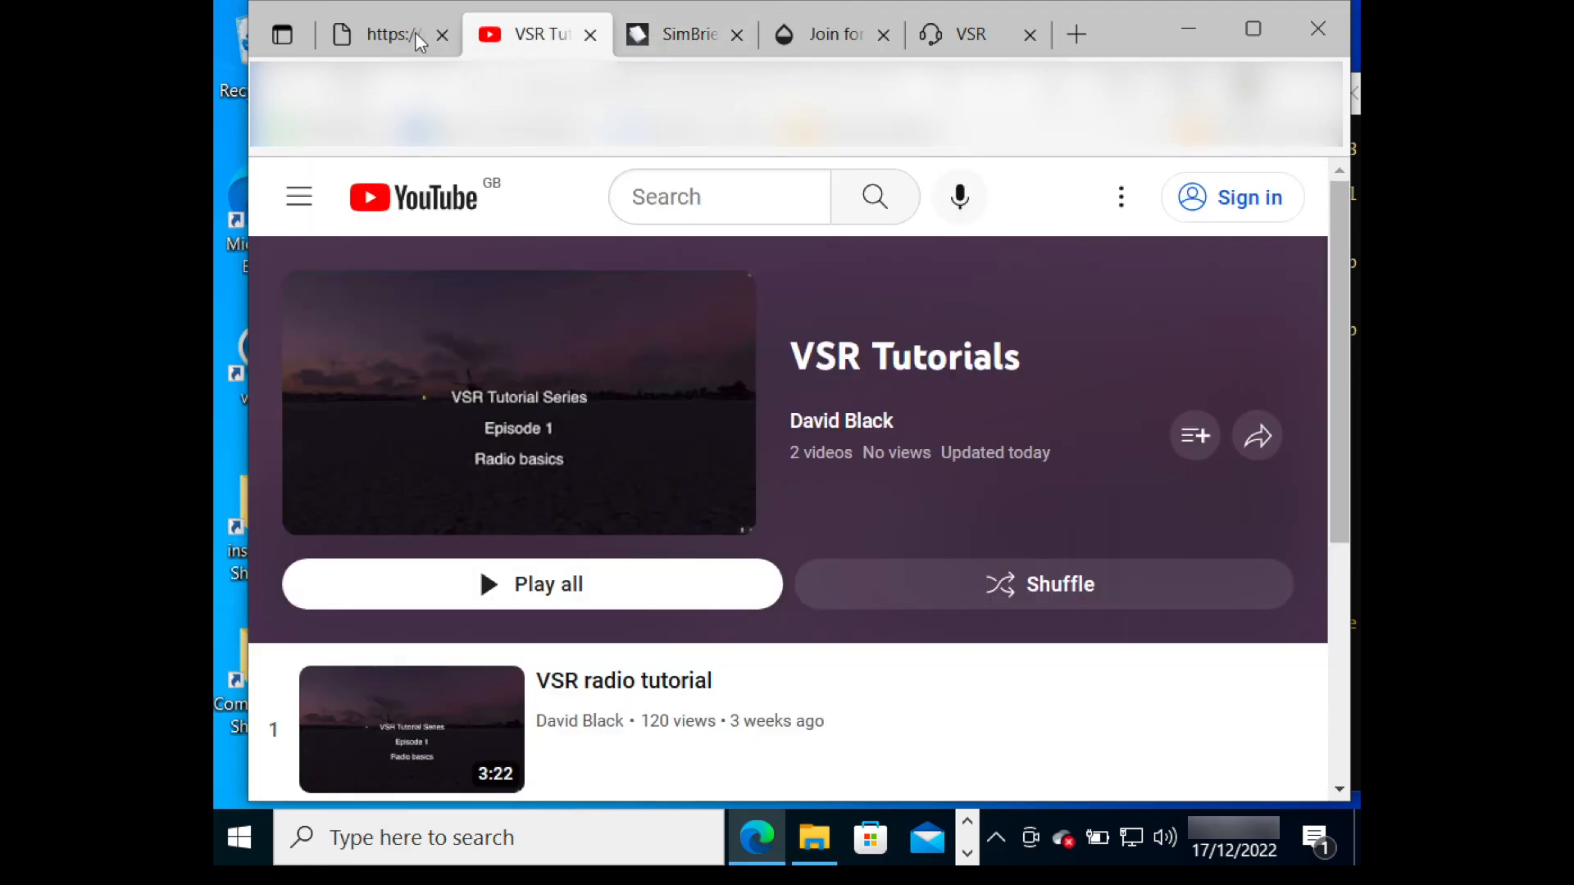
Step: Switch to the VSR version 0.00804 release notes page
left_click(387, 35)
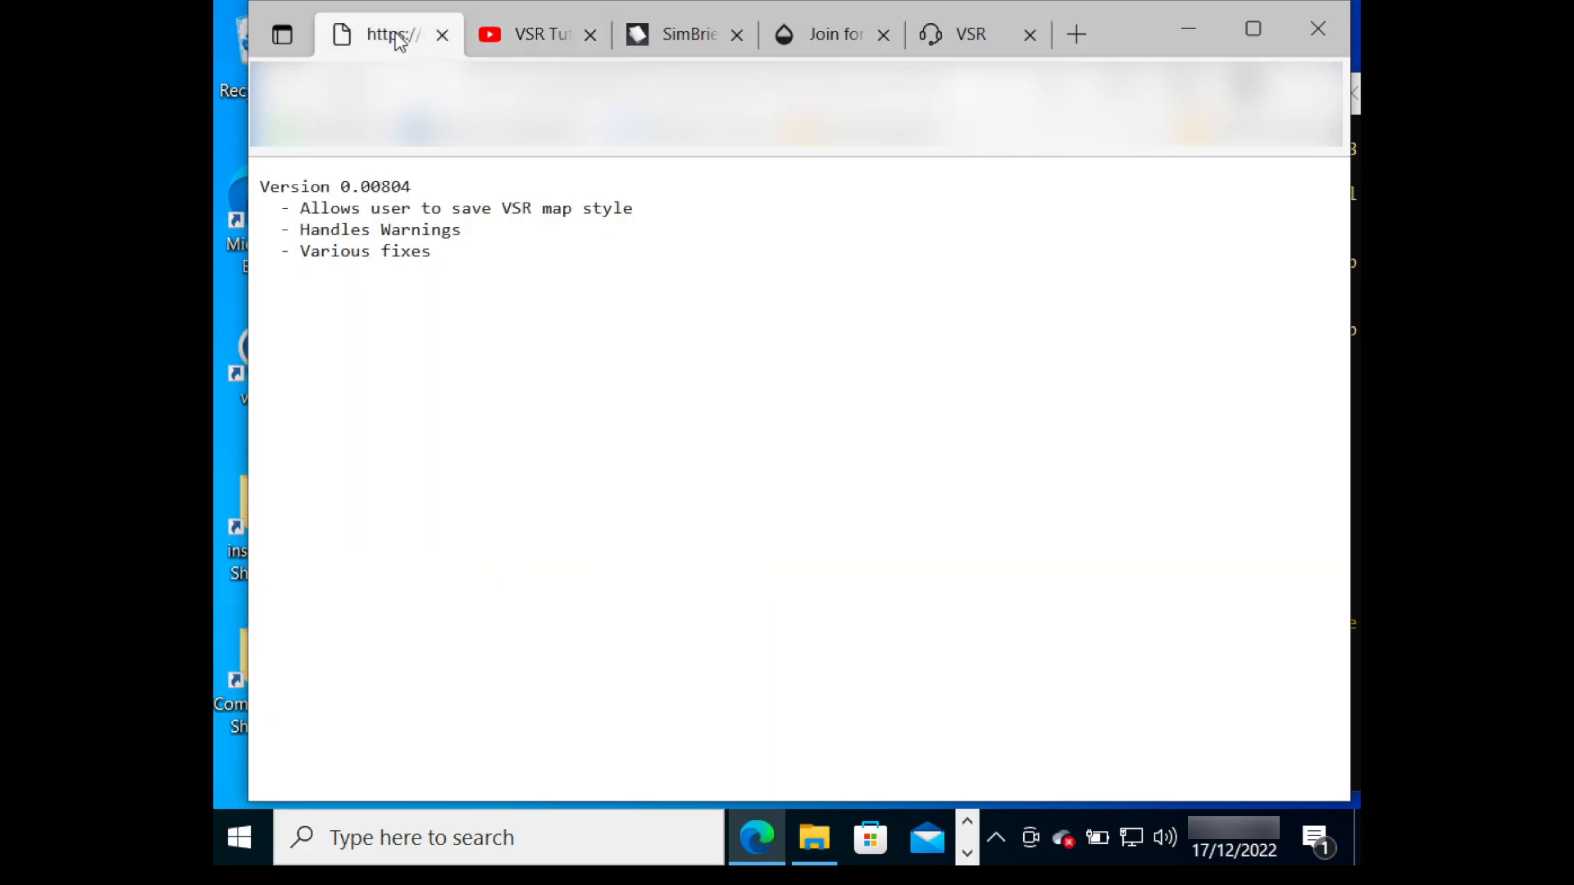